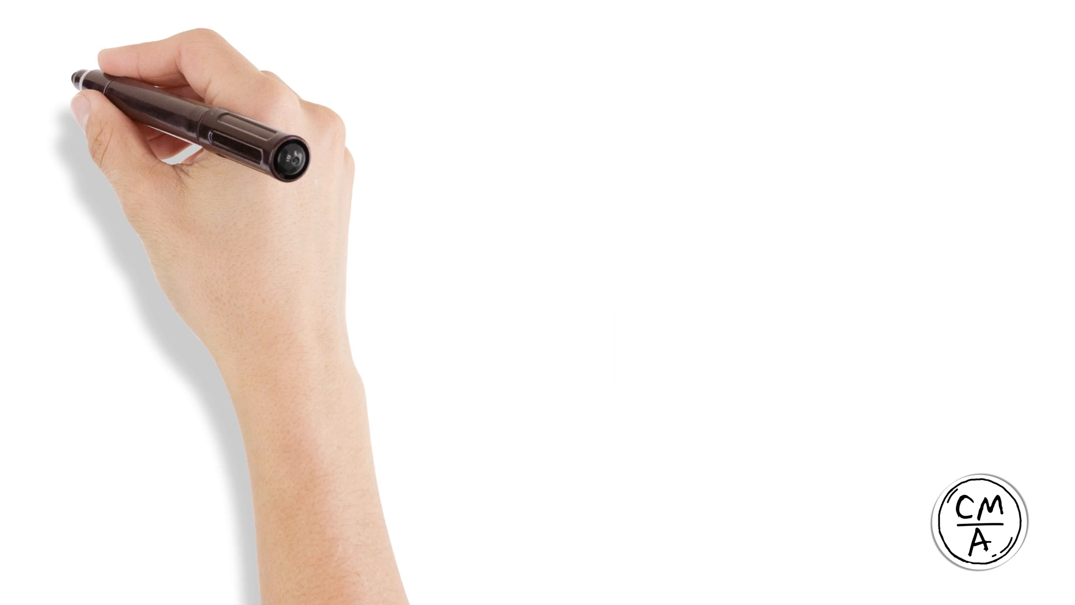
type("Design/preconstruction phase:")
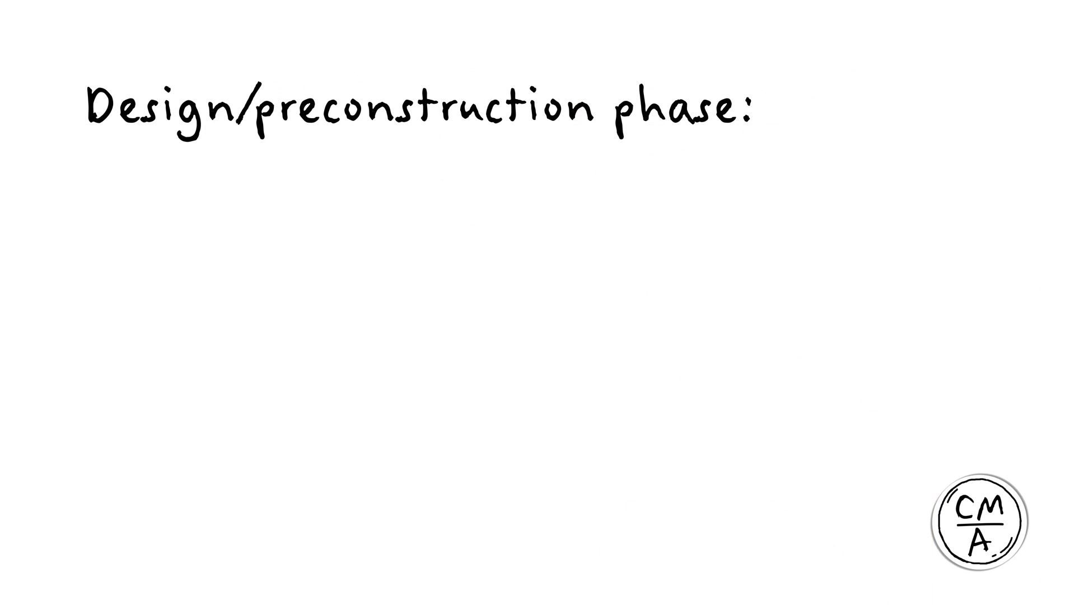
type("- draw up plans together")
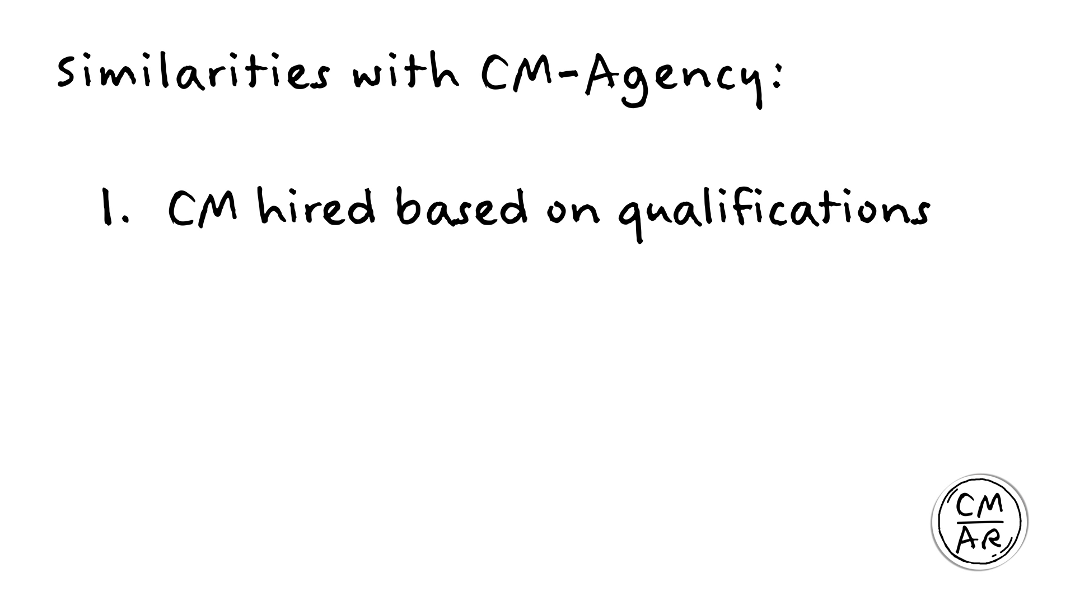
type("2. Colla")
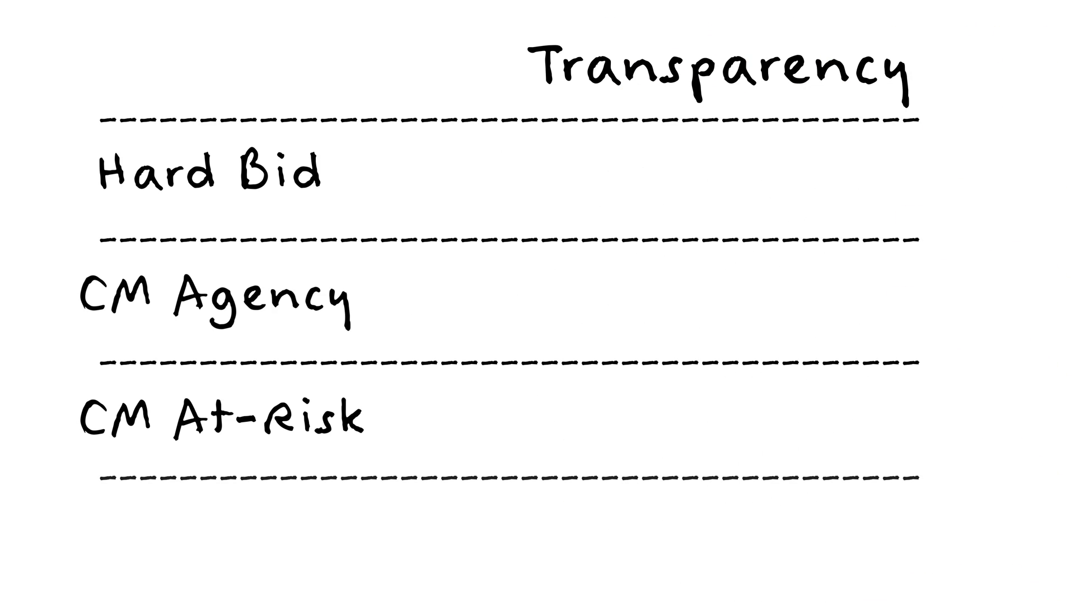
type("Design-Build")
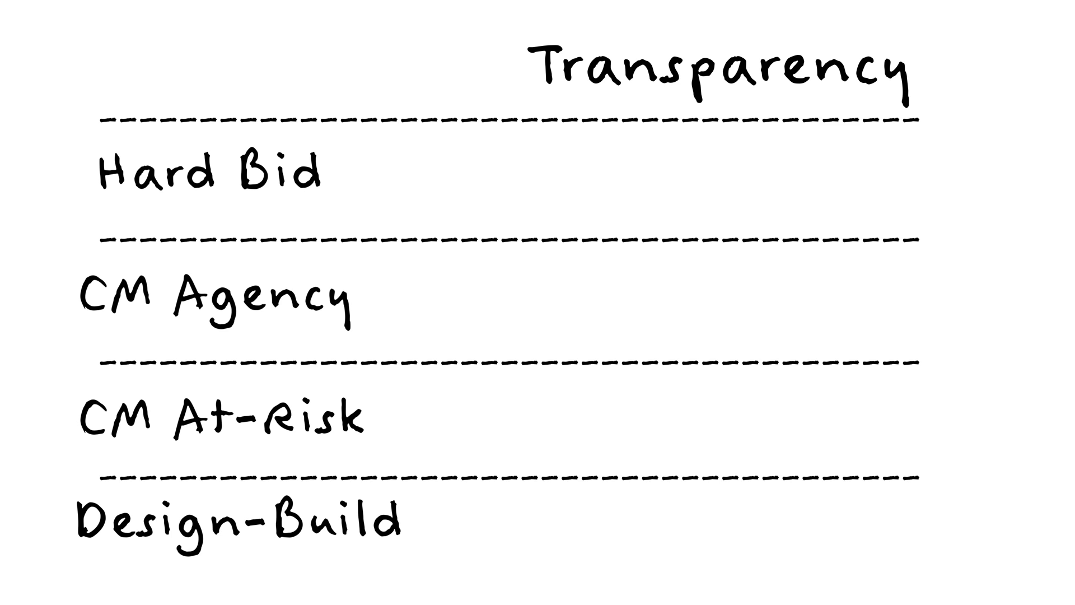
left_click_drag(675, 142, 750, 213)
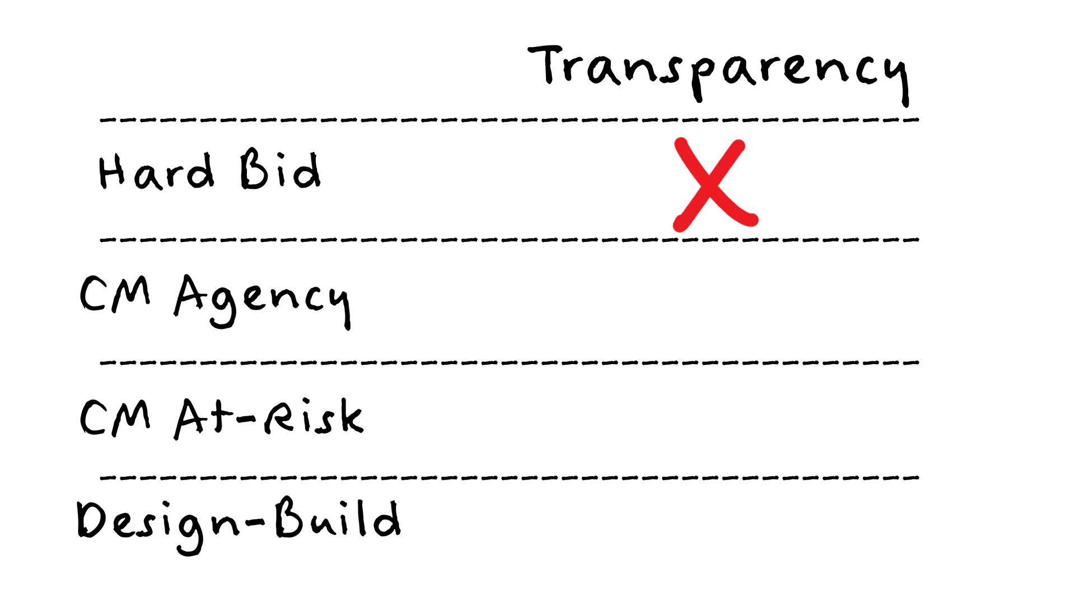